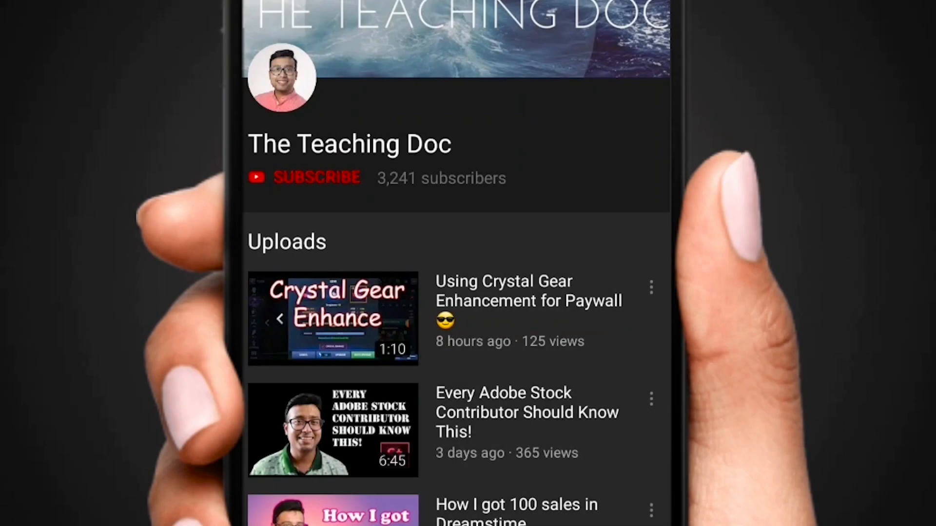
# - Subscribe to The Teaching Doc and show its bell options All, Personalized and None
pyautogui.click(316, 177)
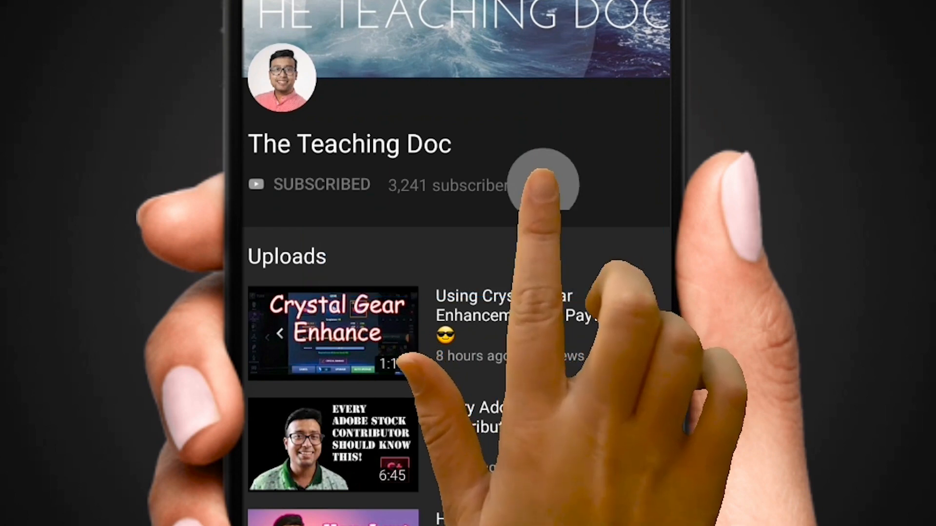
pyautogui.click(542, 182)
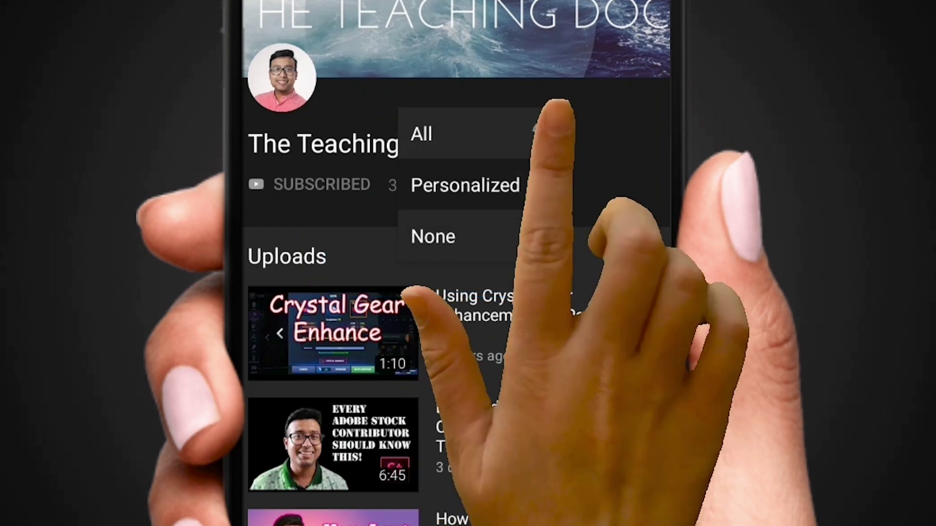